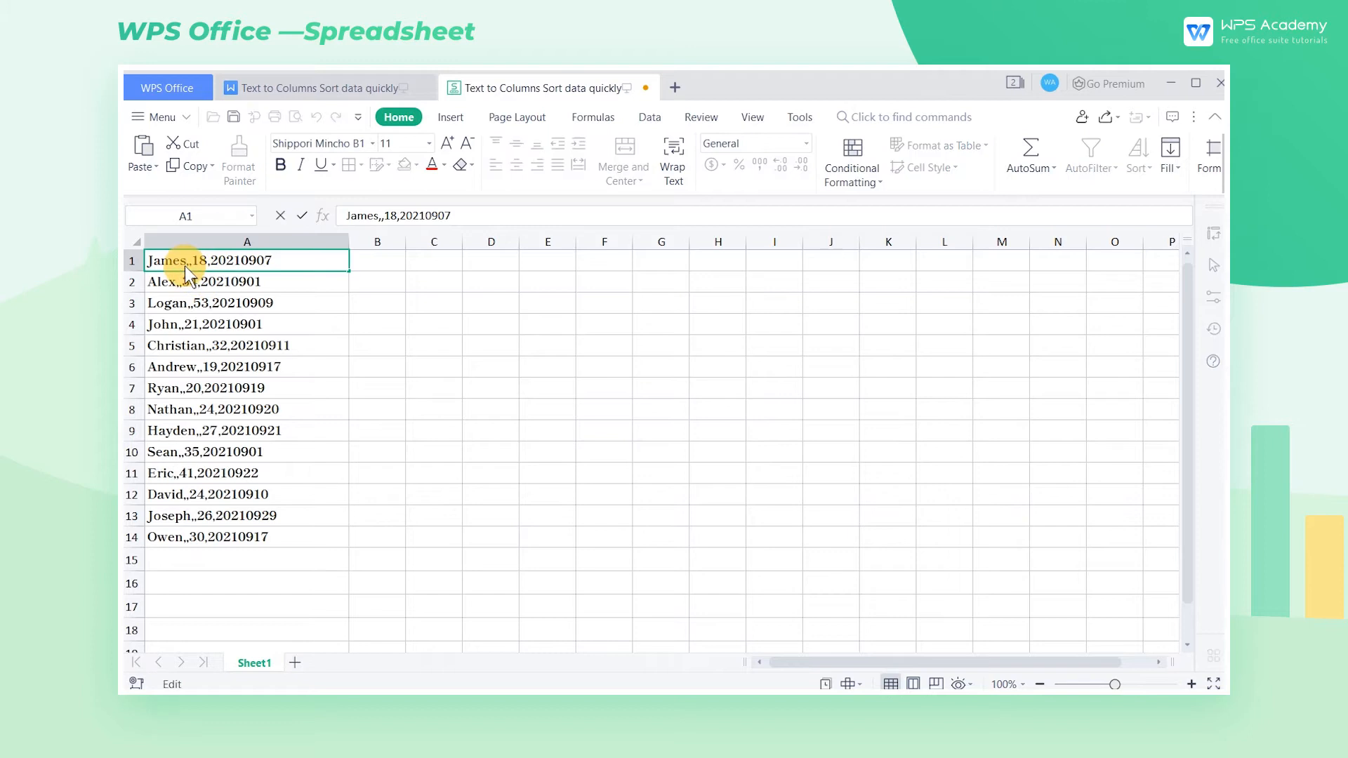
Inspect A1, select column A's comma-separated entries and launch Convert Text to Columns from Data.
{"action": "double_click", "coordinate": [200, 260]}
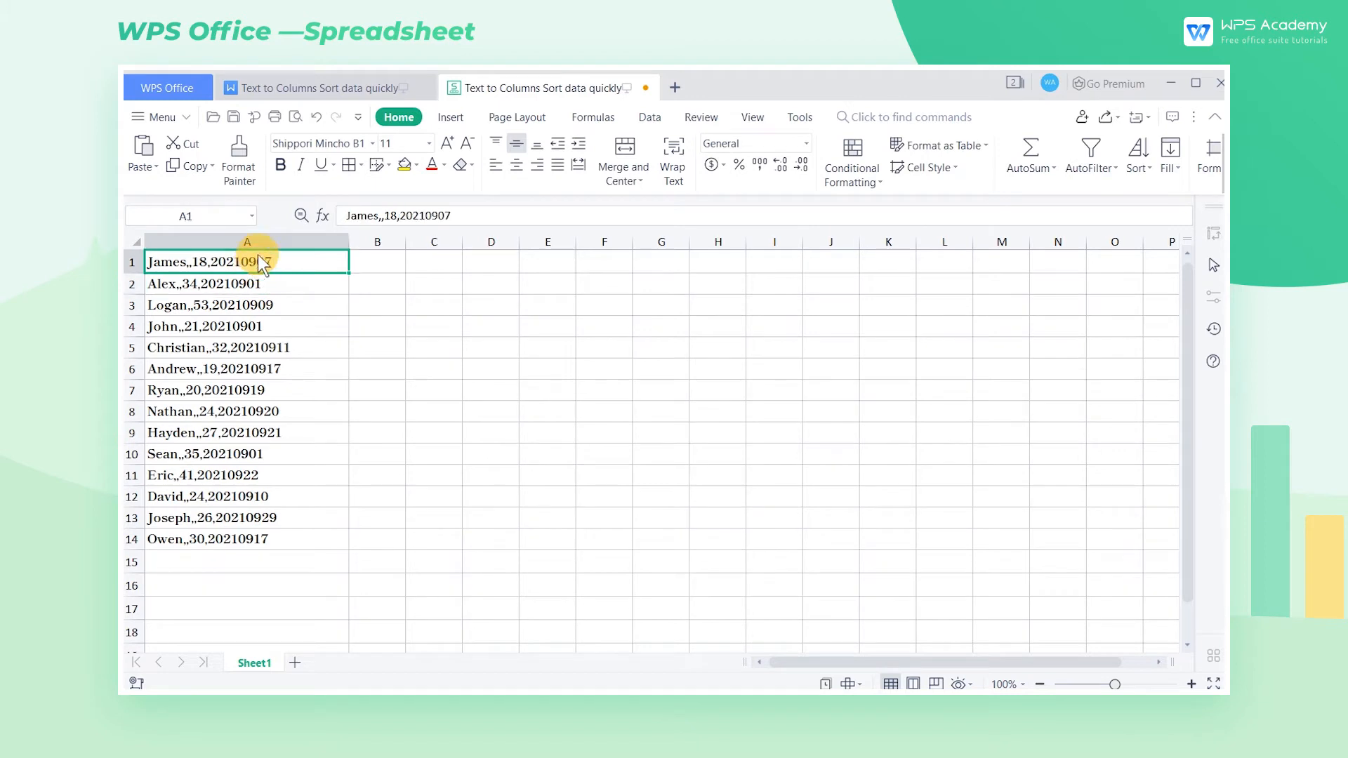
{"action": "left_click", "coordinate": [246, 241]}
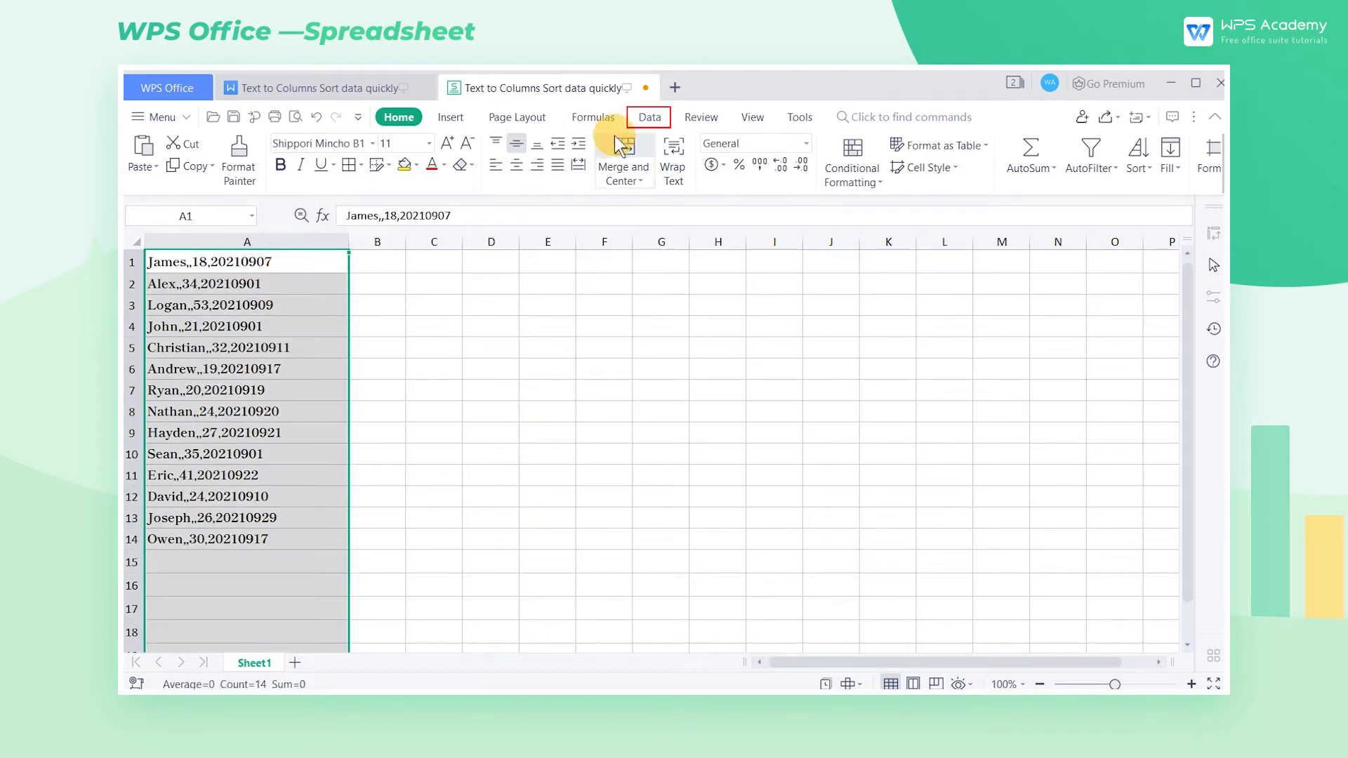
{"action": "left_click", "coordinate": [648, 117]}
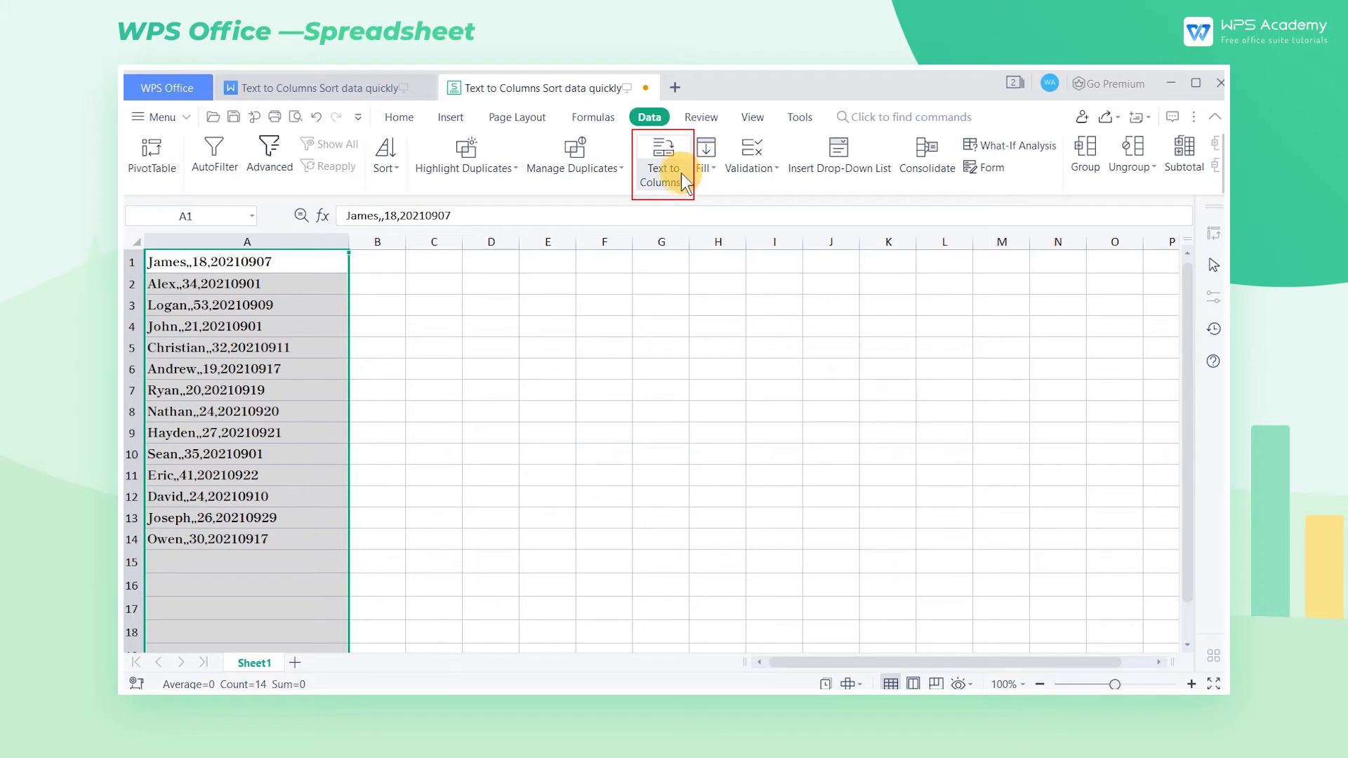
{"action": "left_click", "coordinate": [662, 156]}
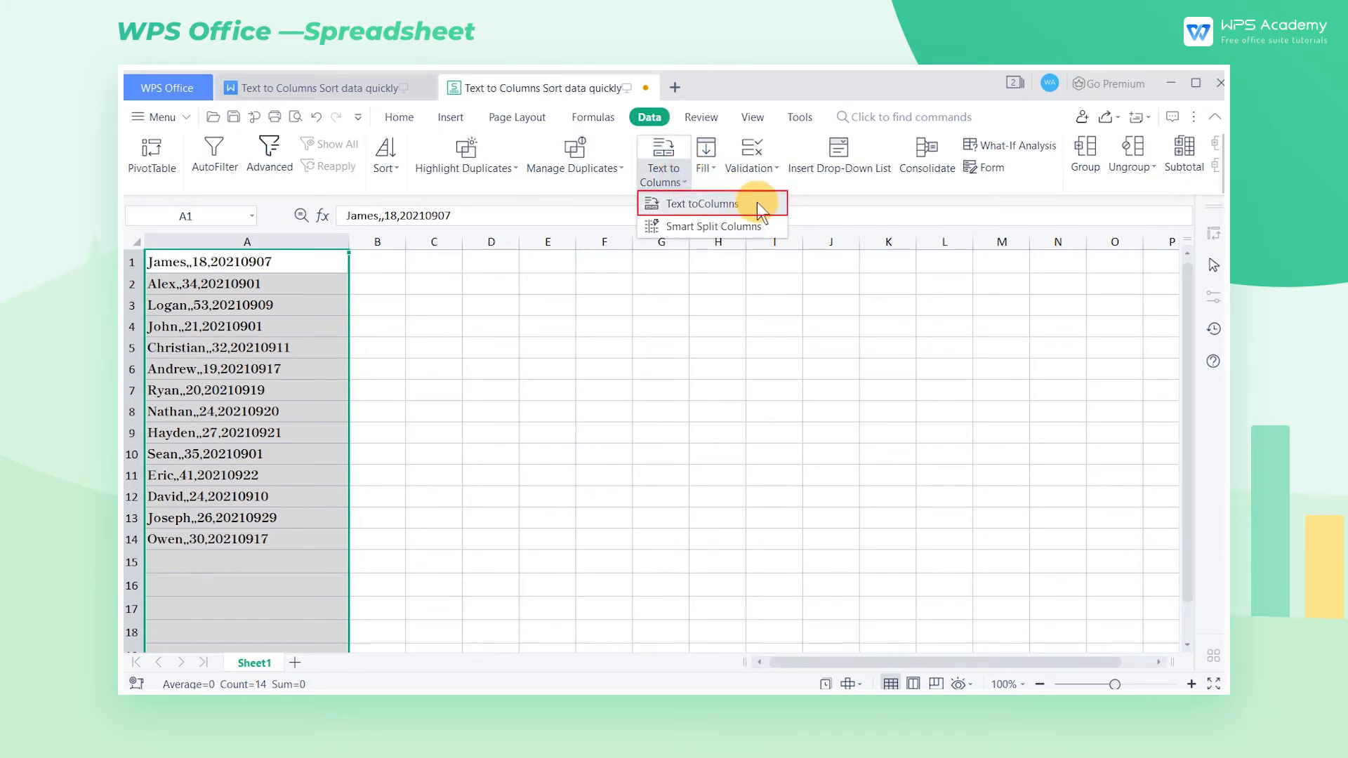
{"action": "left_click", "coordinate": [699, 204]}
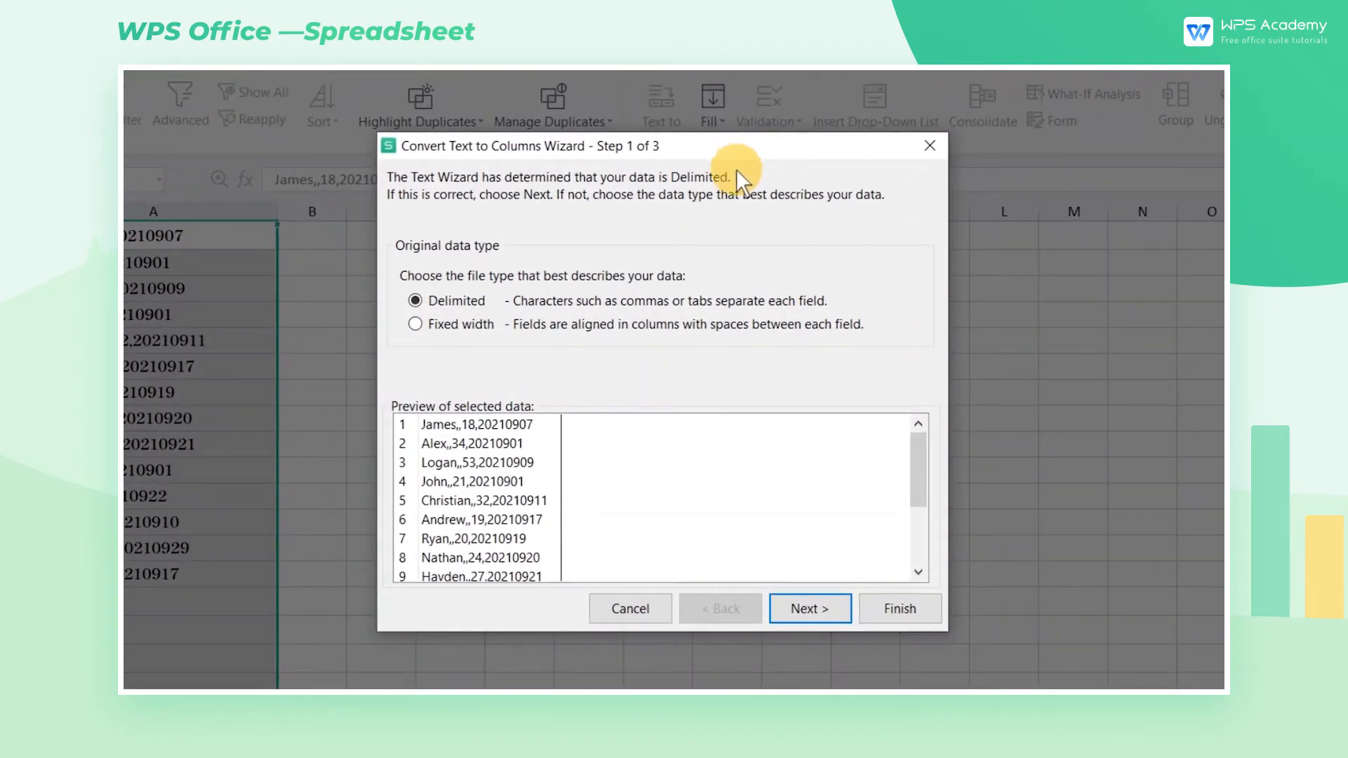
{"action": "mouse_move", "coordinate": [516, 242]}
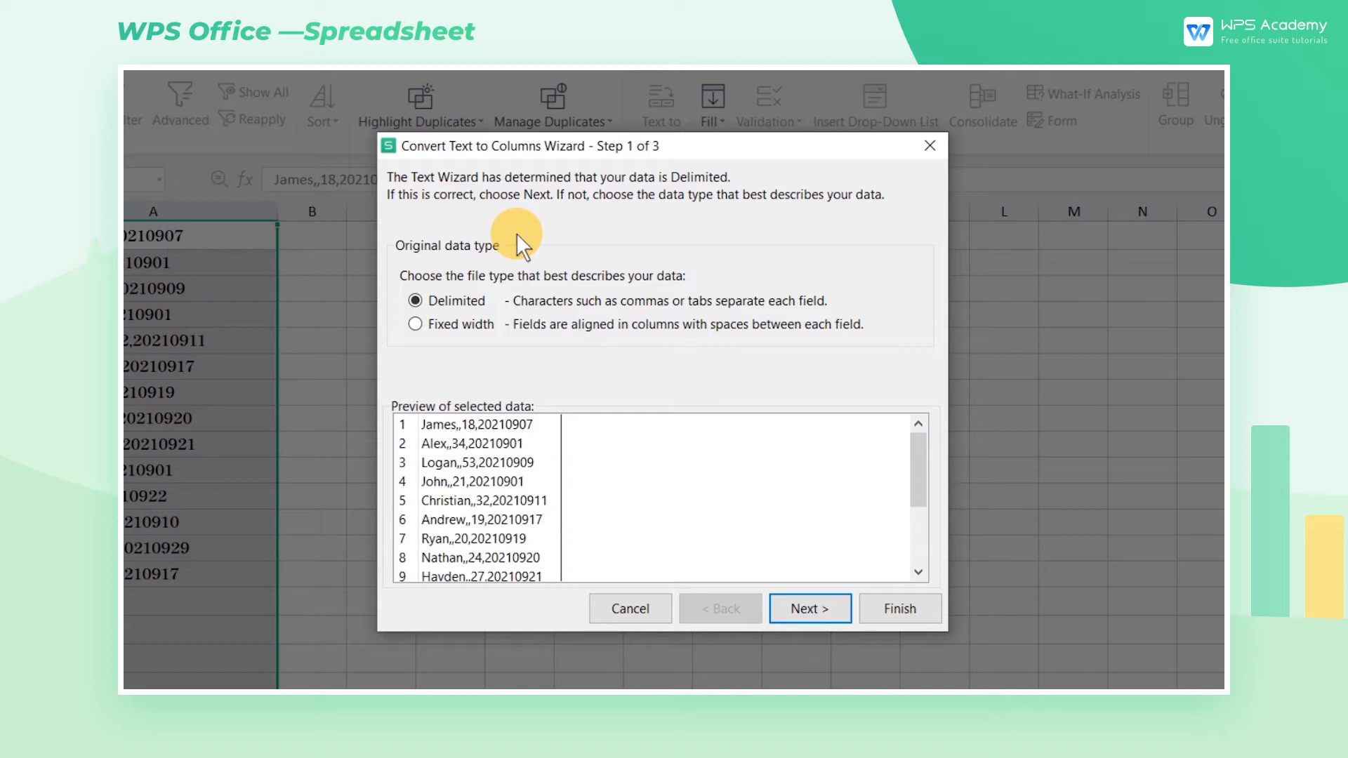
Try Fixed width, return to Delimited, and advance to the wizard's delimiter step.
{"action": "left_click", "coordinate": [415, 299]}
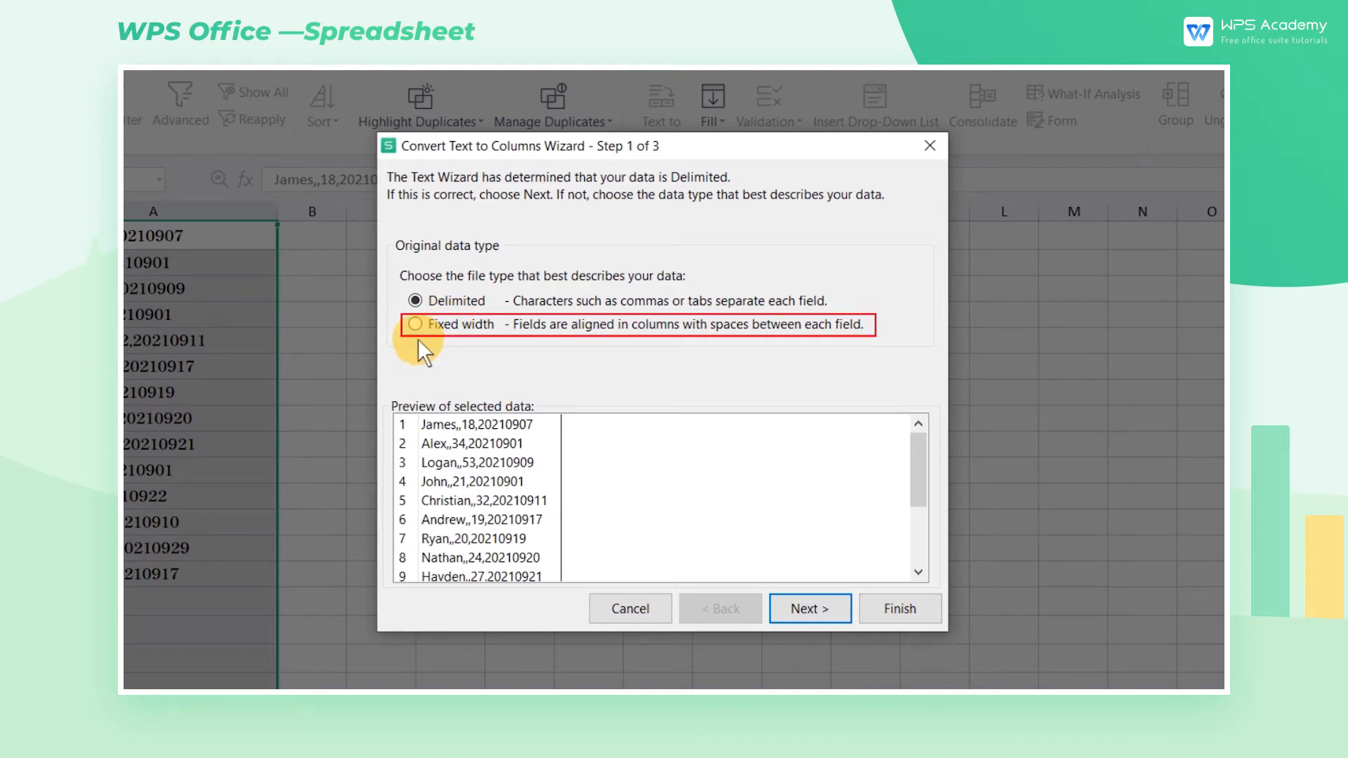
{"action": "left_click", "coordinate": [415, 325]}
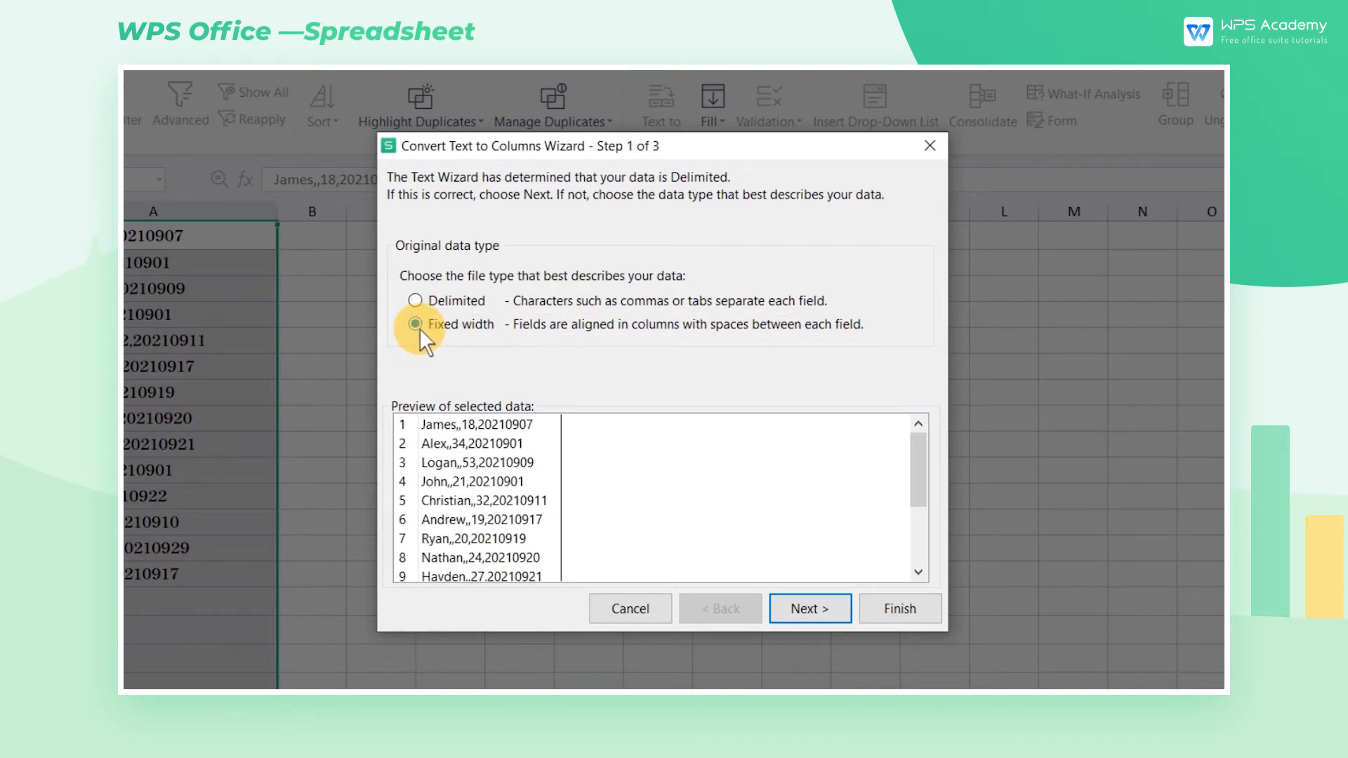
{"action": "left_click", "coordinate": [416, 324]}
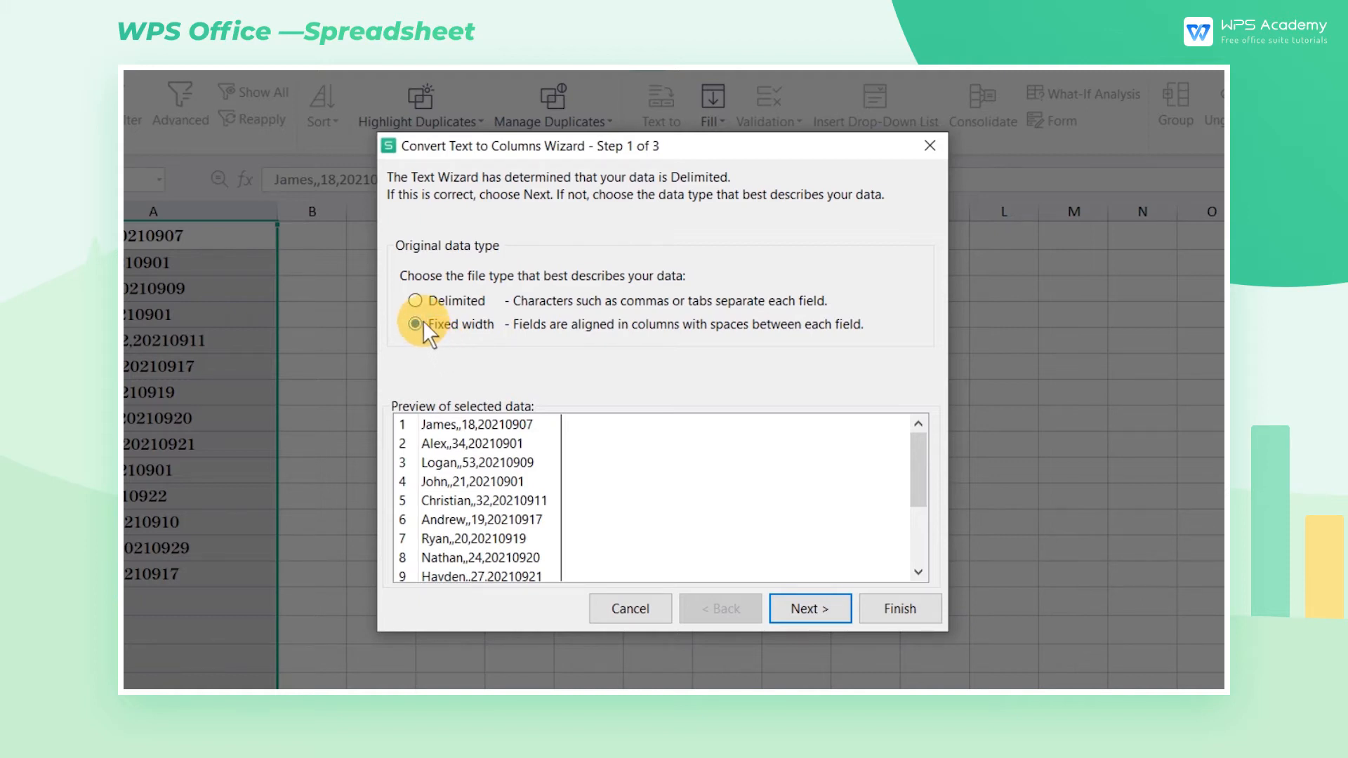
{"action": "left_click", "coordinate": [417, 325]}
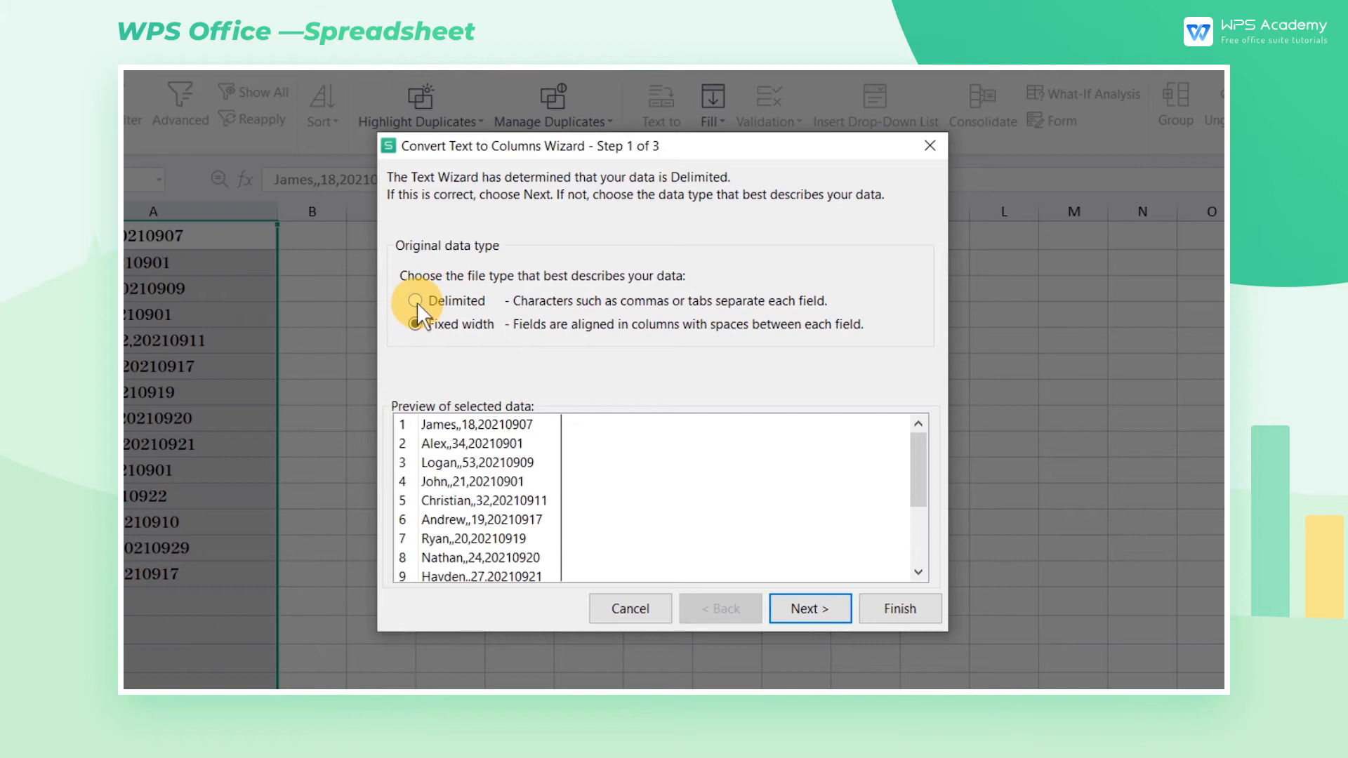
{"action": "left_click", "coordinate": [415, 301]}
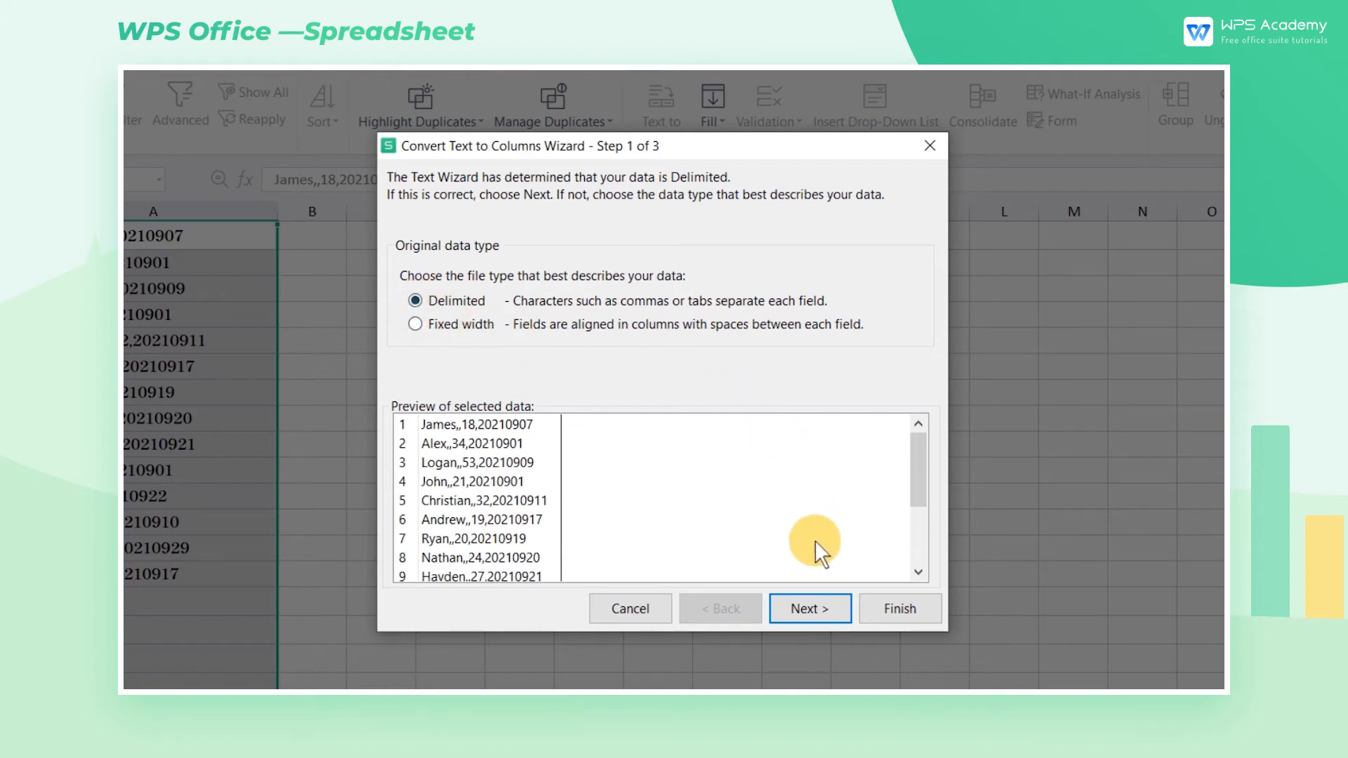
{"action": "left_click", "coordinate": [808, 609]}
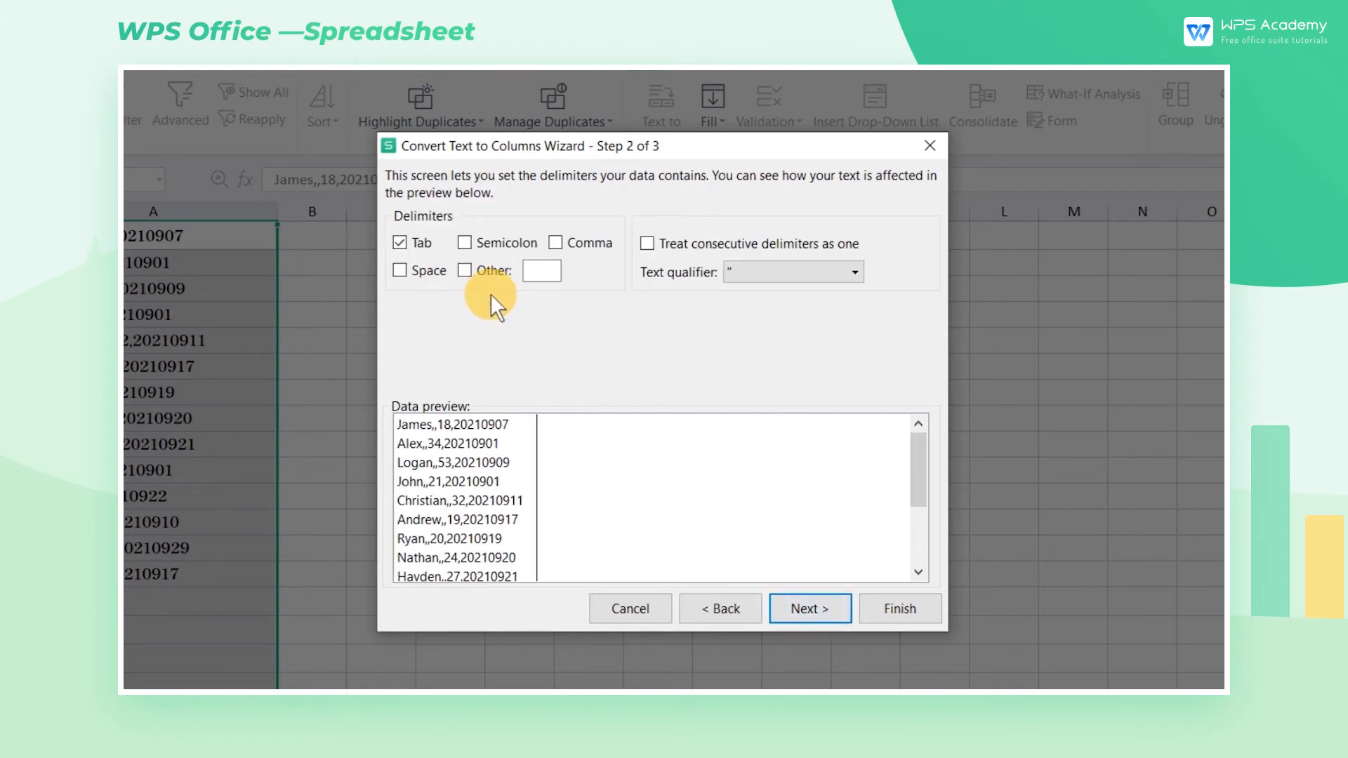
Set a comma as the Other delimiter and treat consecutive delimiters as one.
{"action": "left_click", "coordinate": [465, 270]}
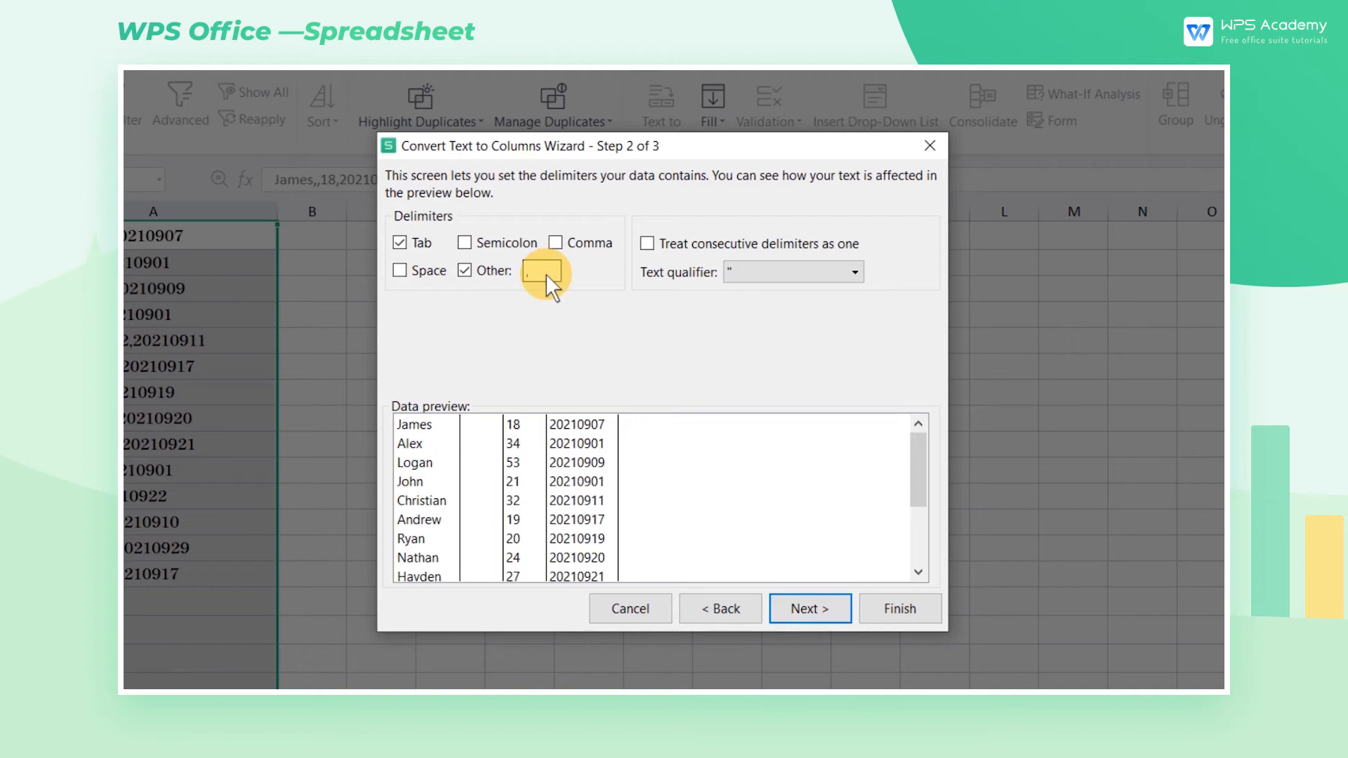
{"action": "type", "text": ","}
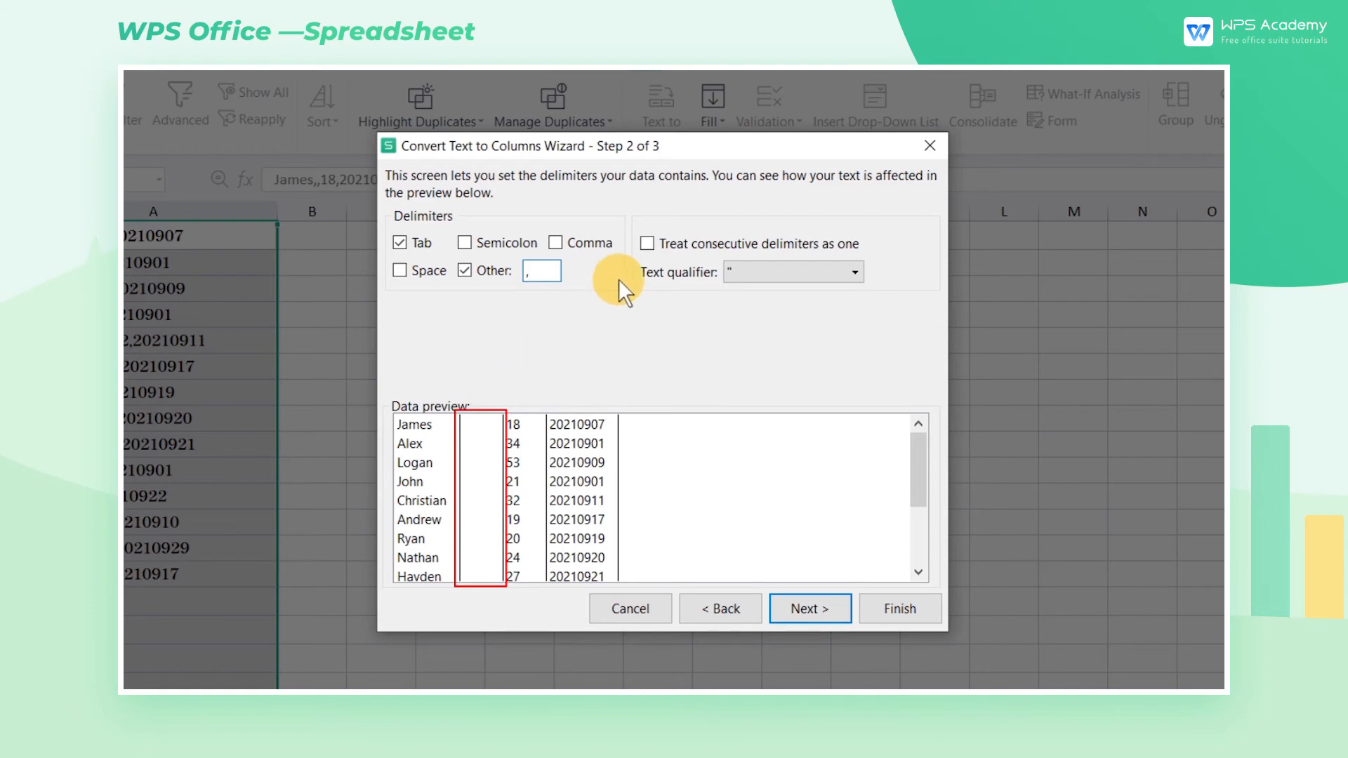
{"action": "left_click", "coordinate": [647, 244]}
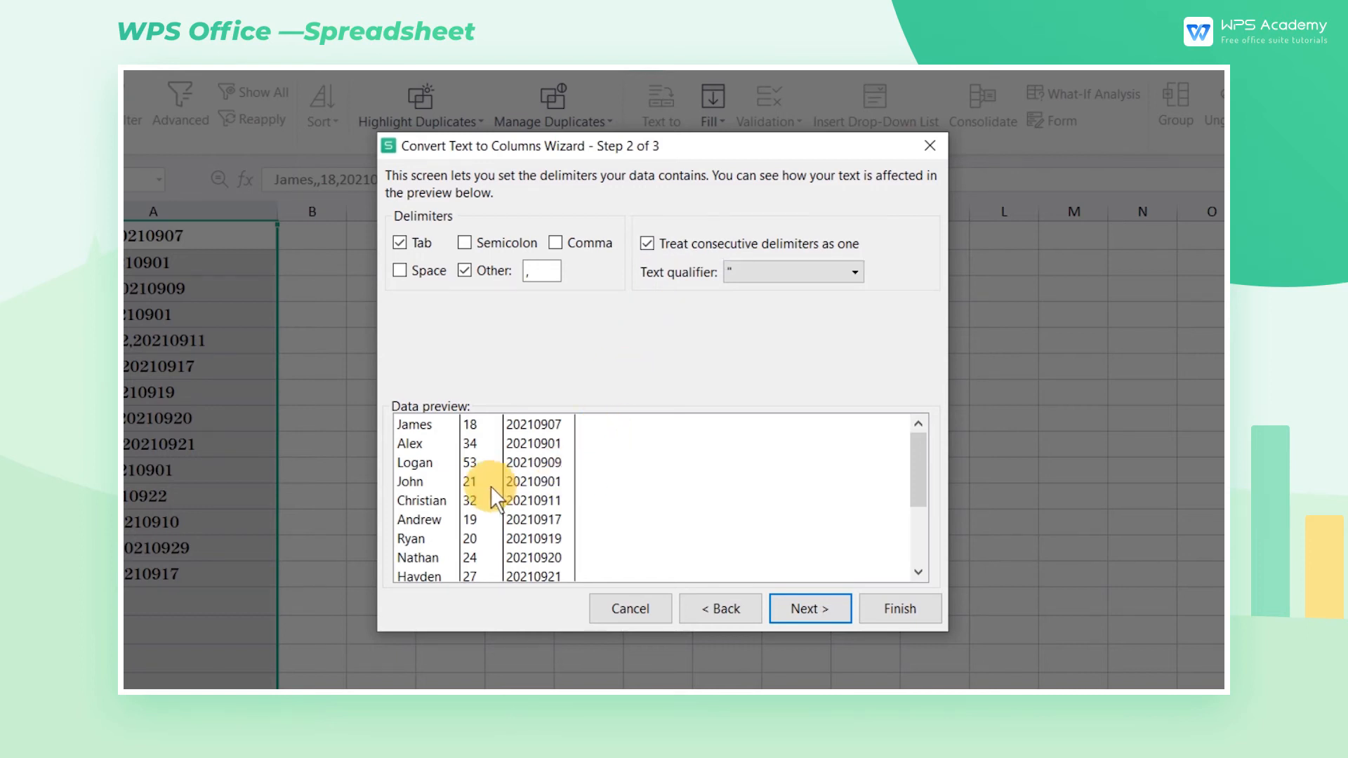
{"action": "mouse_move", "coordinate": [811, 569]}
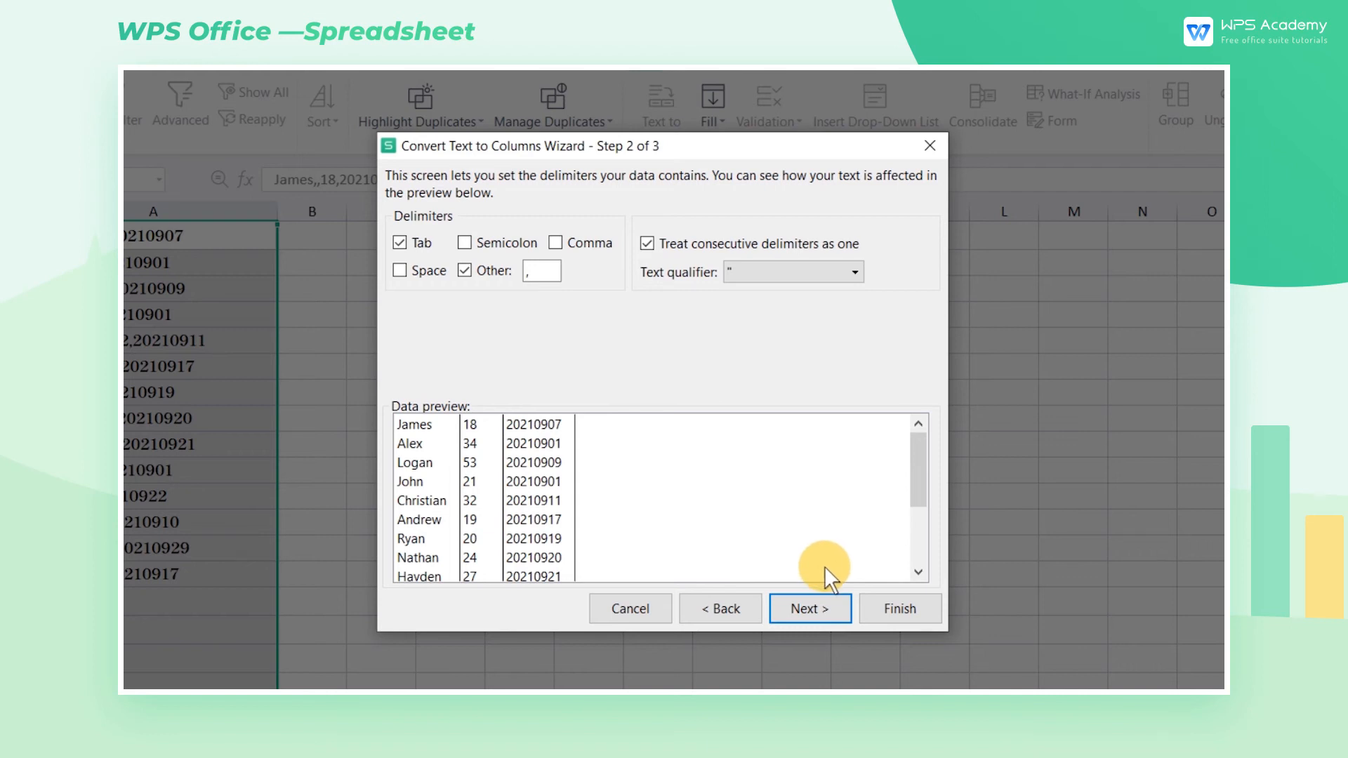
{"action": "mouse_move", "coordinate": [809, 609]}
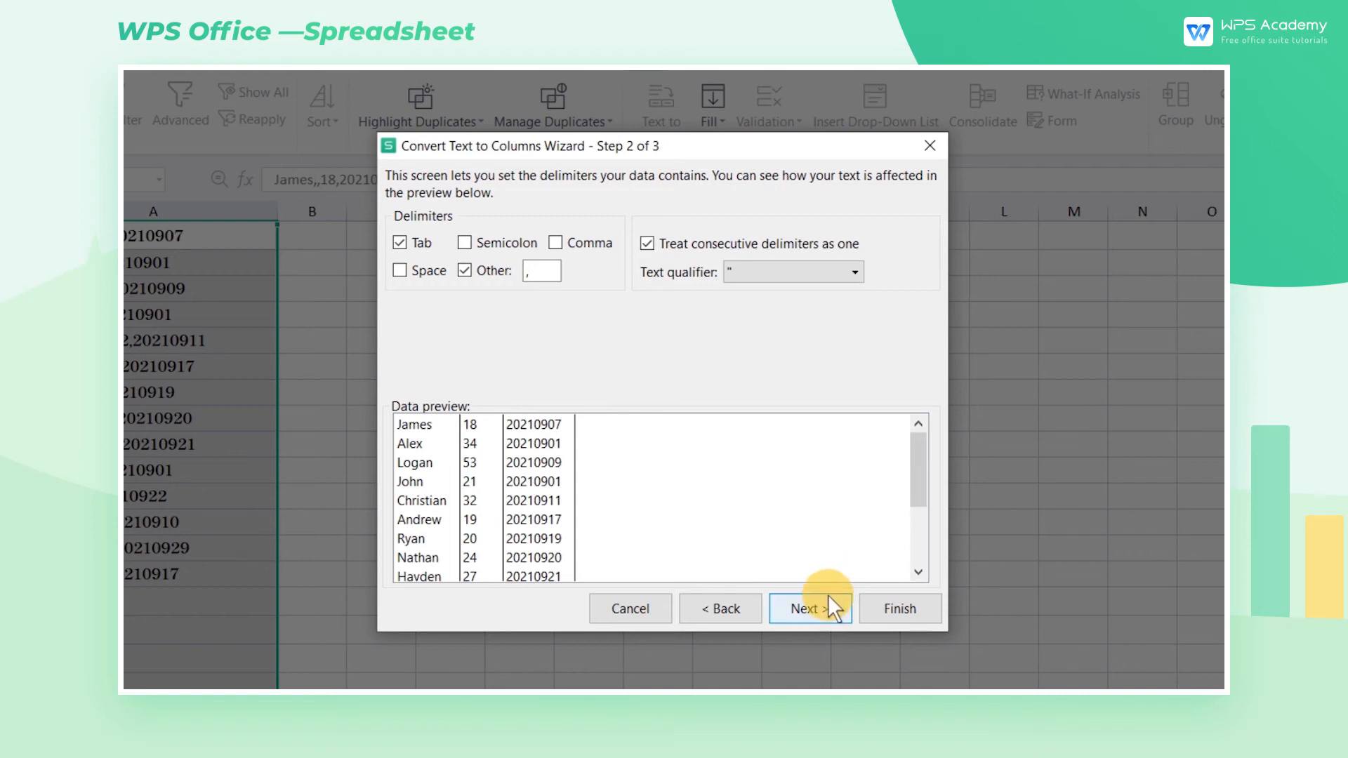
Format the age column as Text and the third column as Date (YMD), then finish.
{"action": "left_click", "coordinate": [805, 609]}
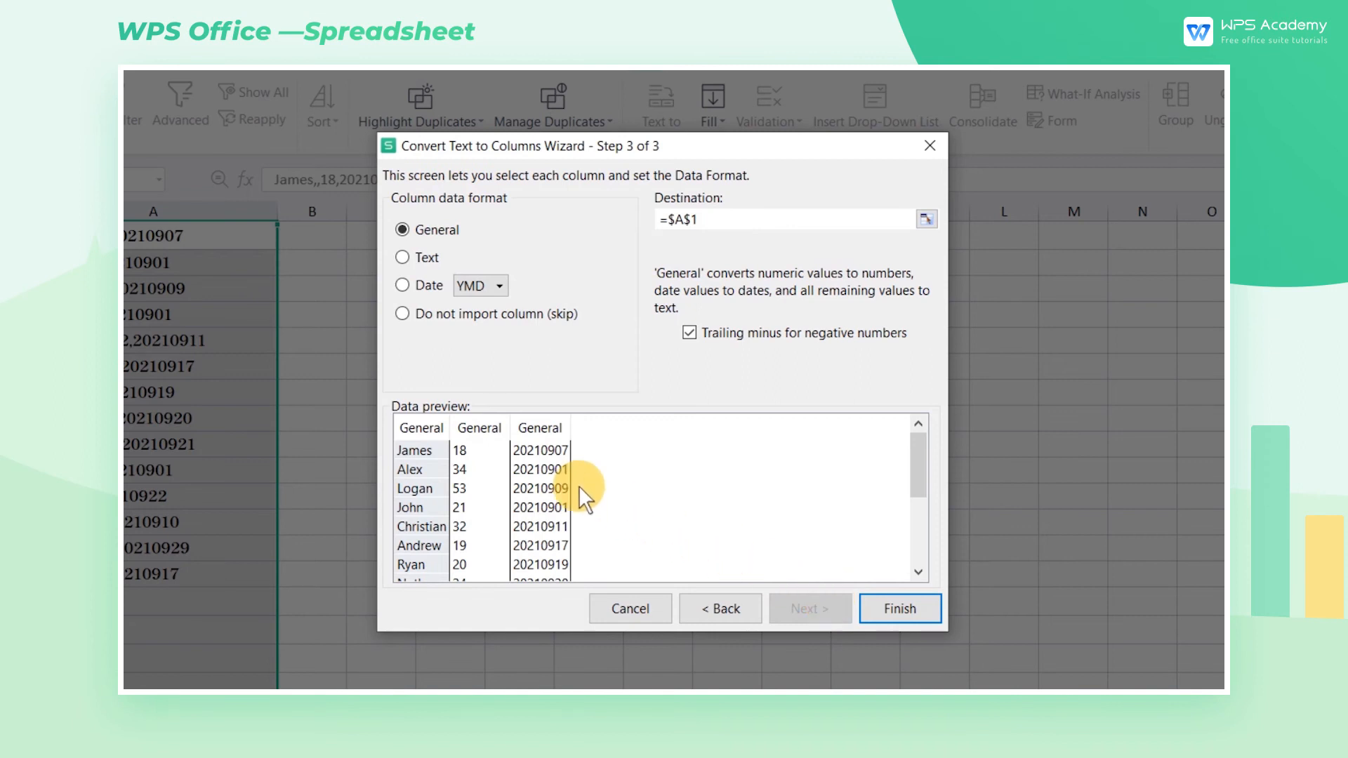
{"action": "mouse_move", "coordinate": [440, 374]}
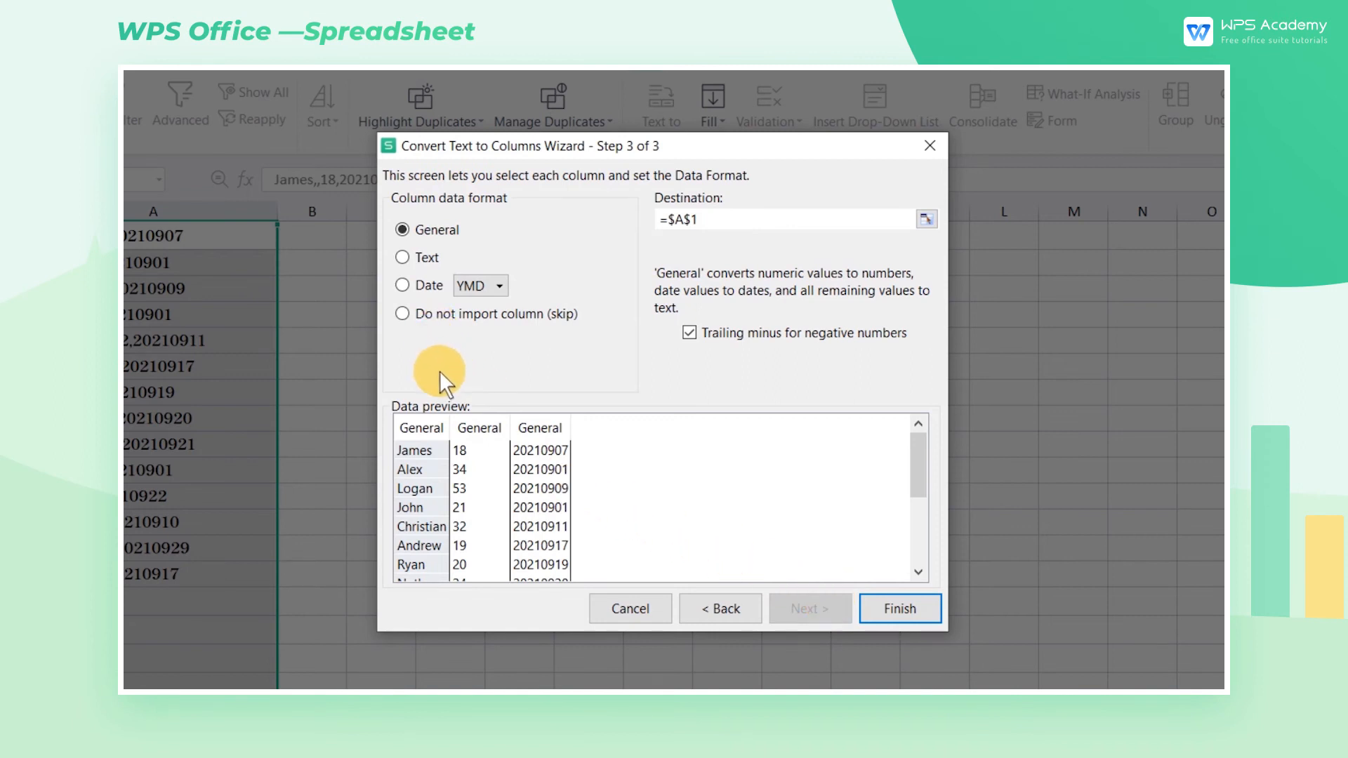
{"action": "left_click", "coordinate": [421, 428]}
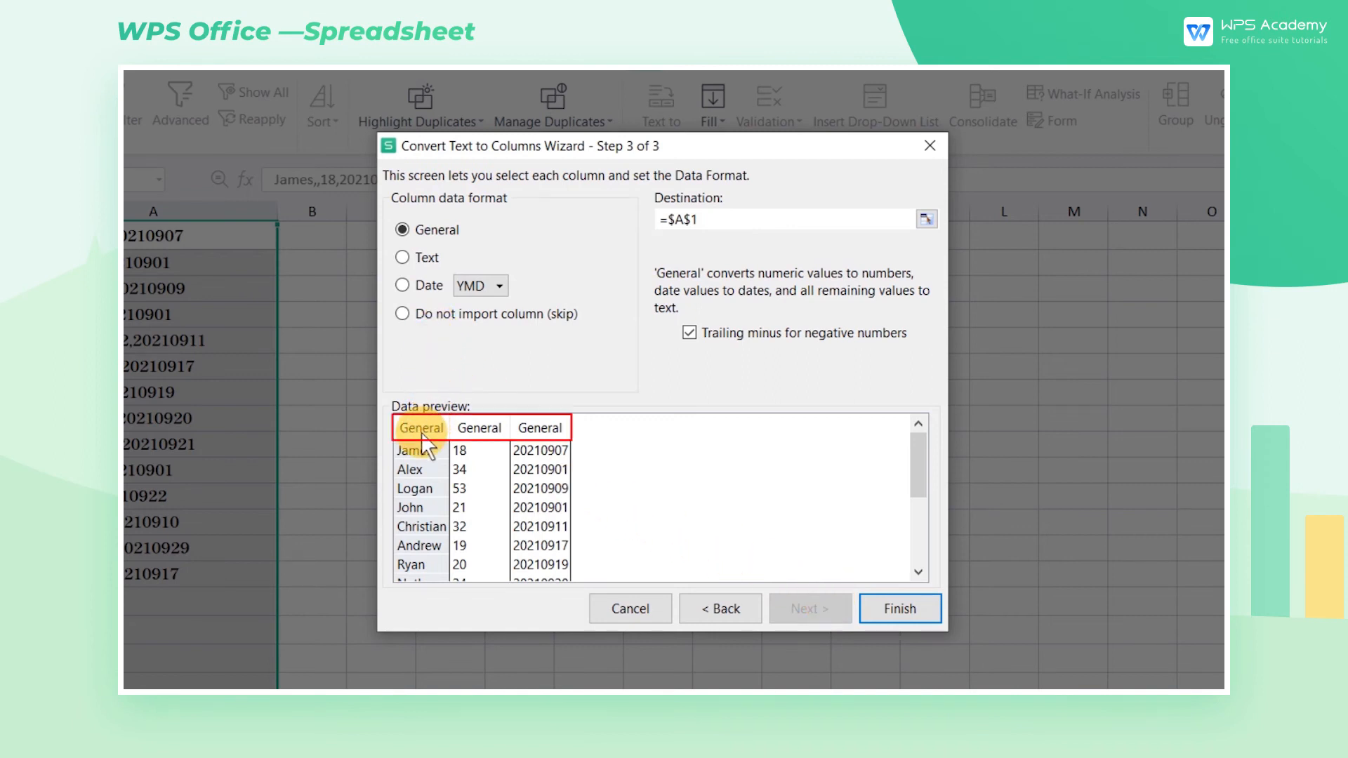
{"action": "left_click", "coordinate": [539, 428]}
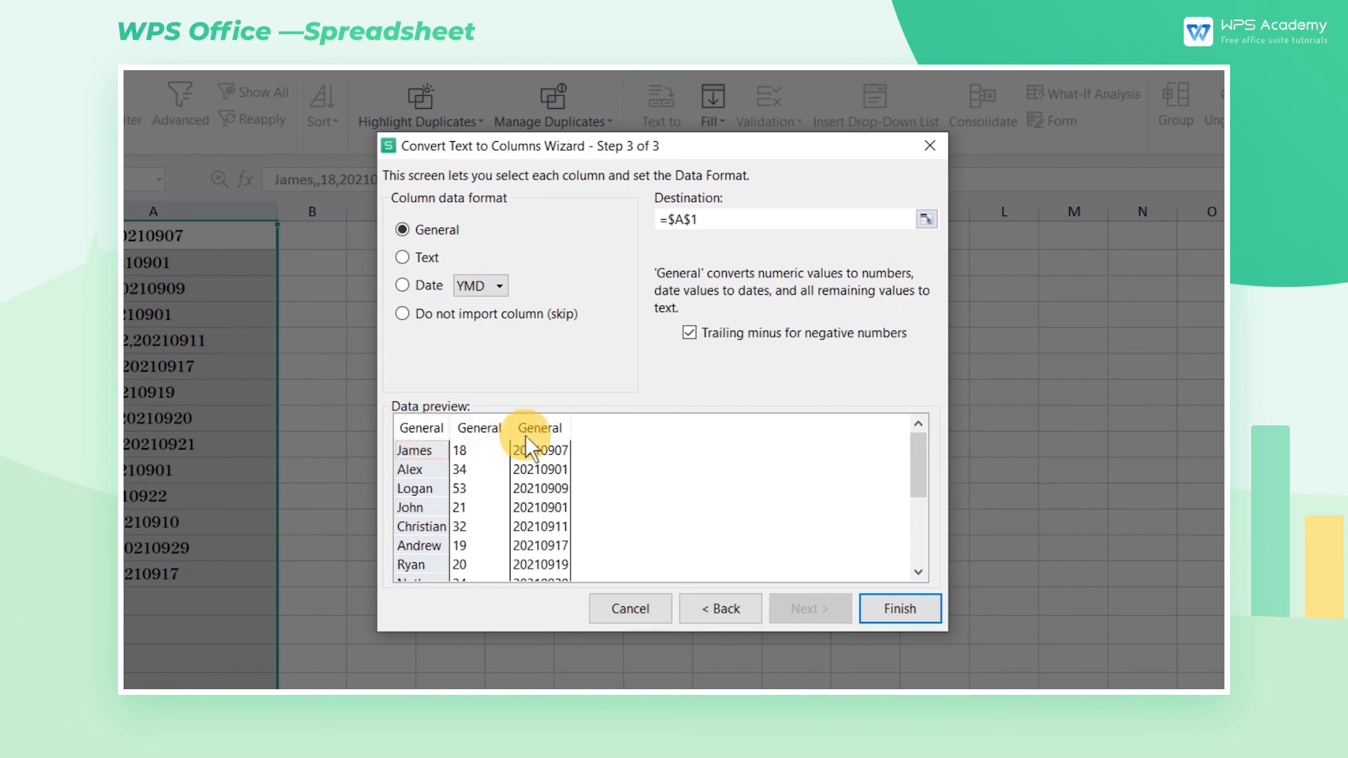
{"action": "left_click", "coordinate": [402, 257]}
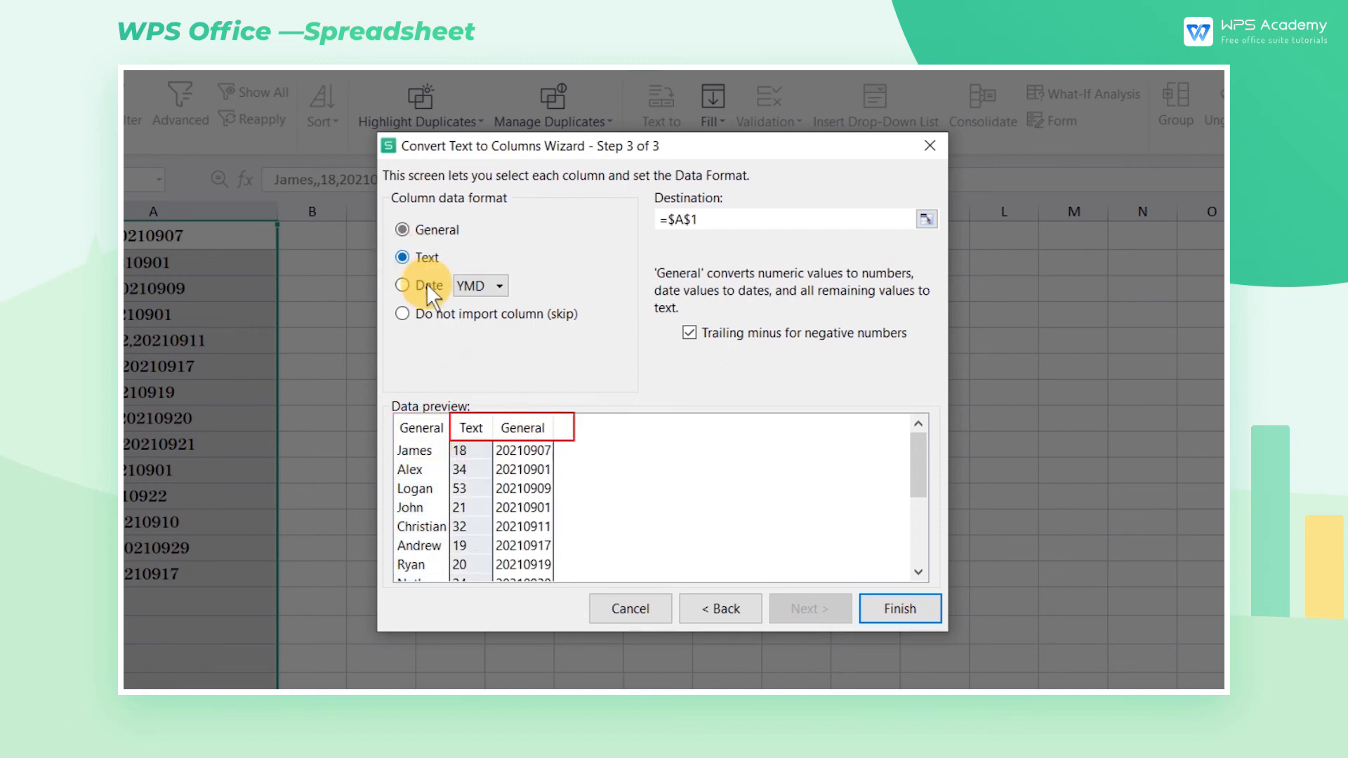
{"action": "left_click", "coordinate": [402, 284]}
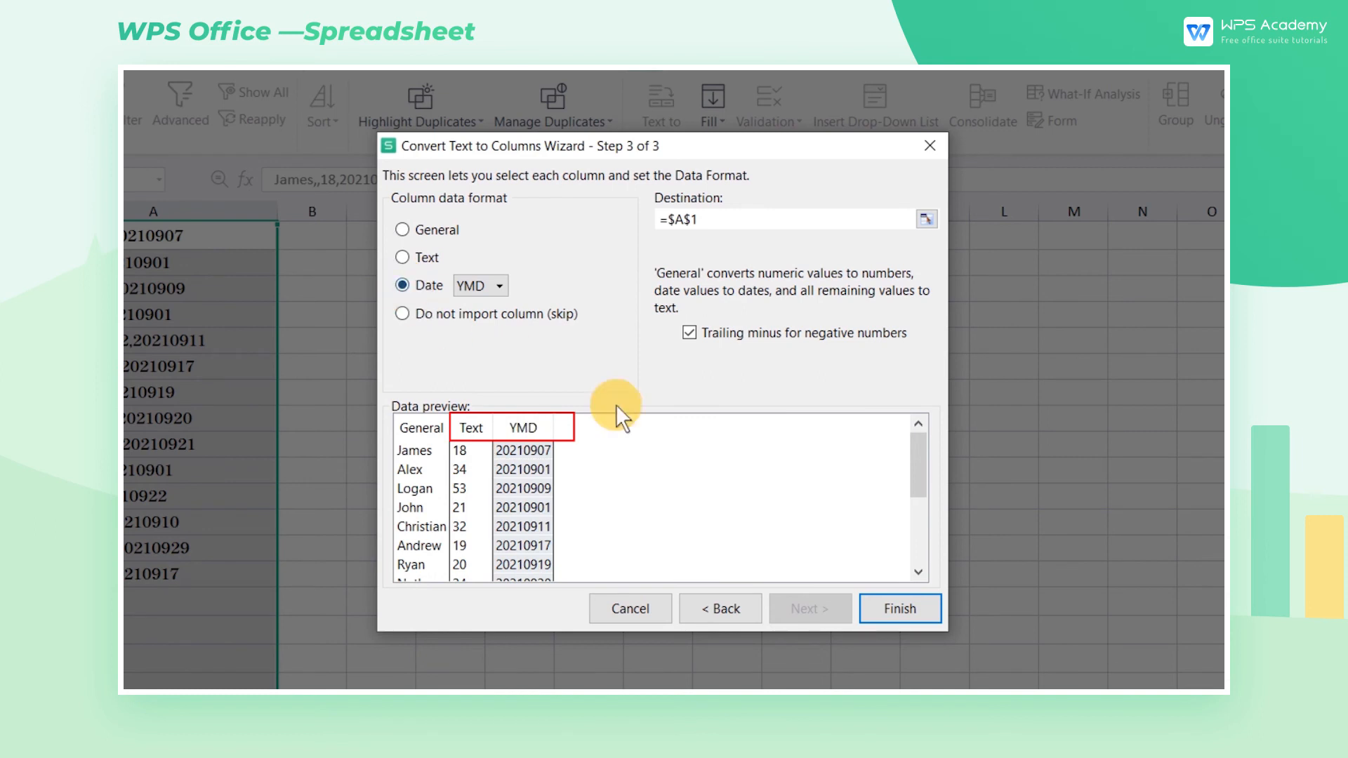
{"action": "left_click", "coordinate": [899, 609]}
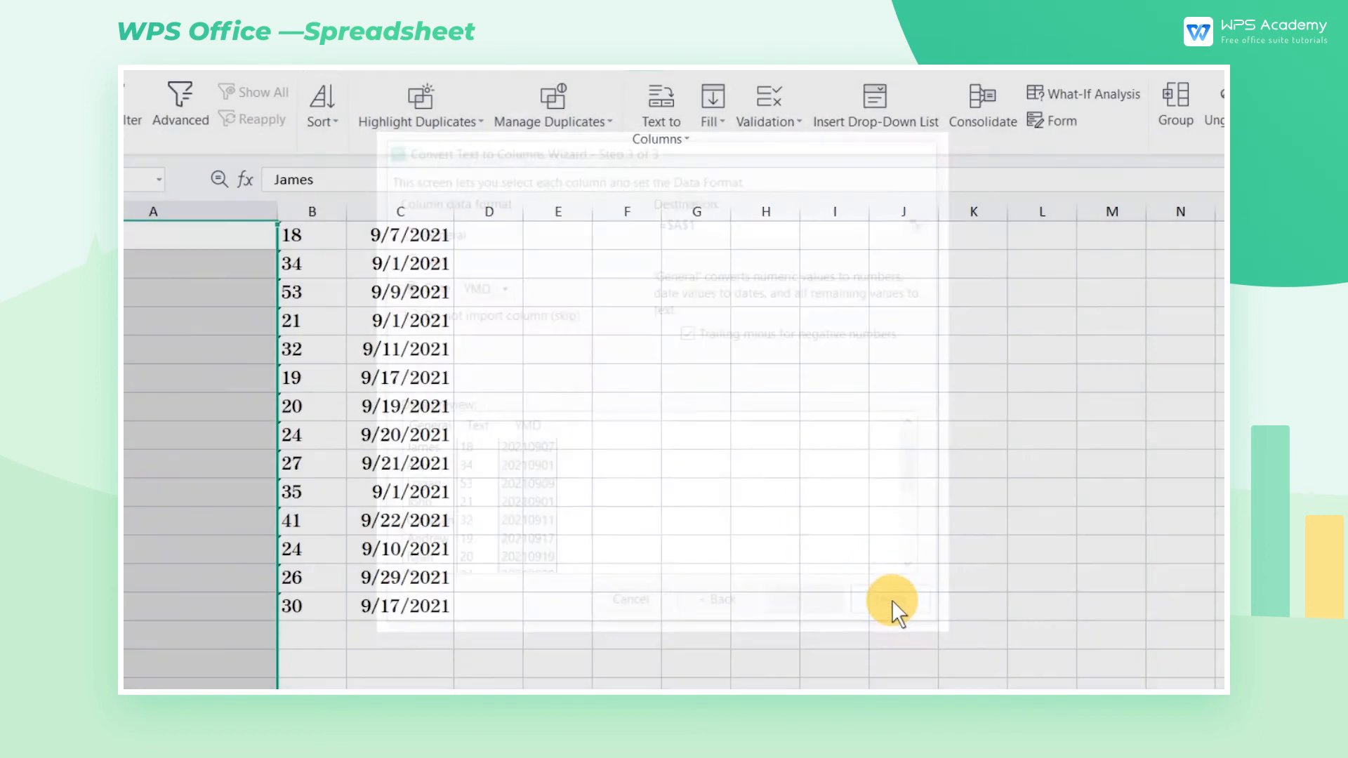
Show the Home tab and select age cell B1 to see its Text number format.
{"action": "left_click", "coordinate": [890, 599]}
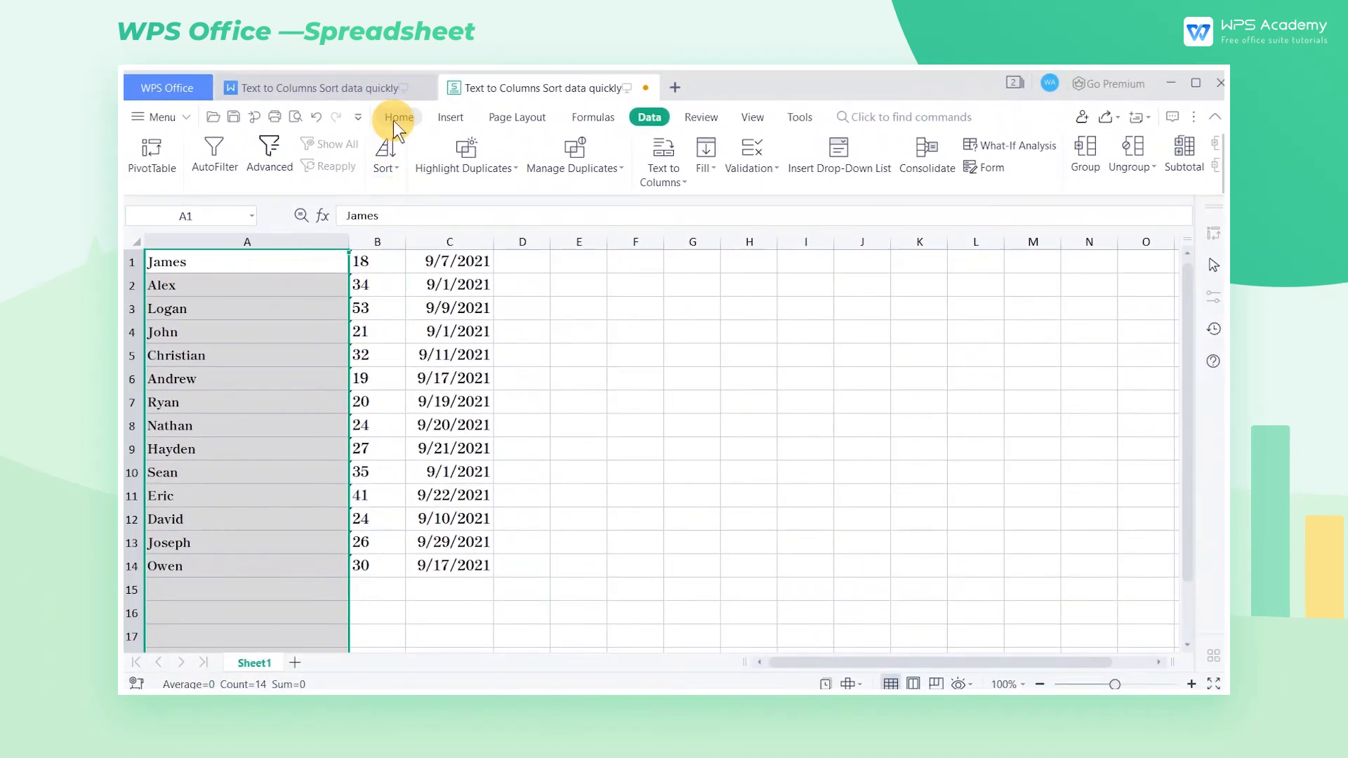
{"action": "left_click", "coordinate": [398, 117]}
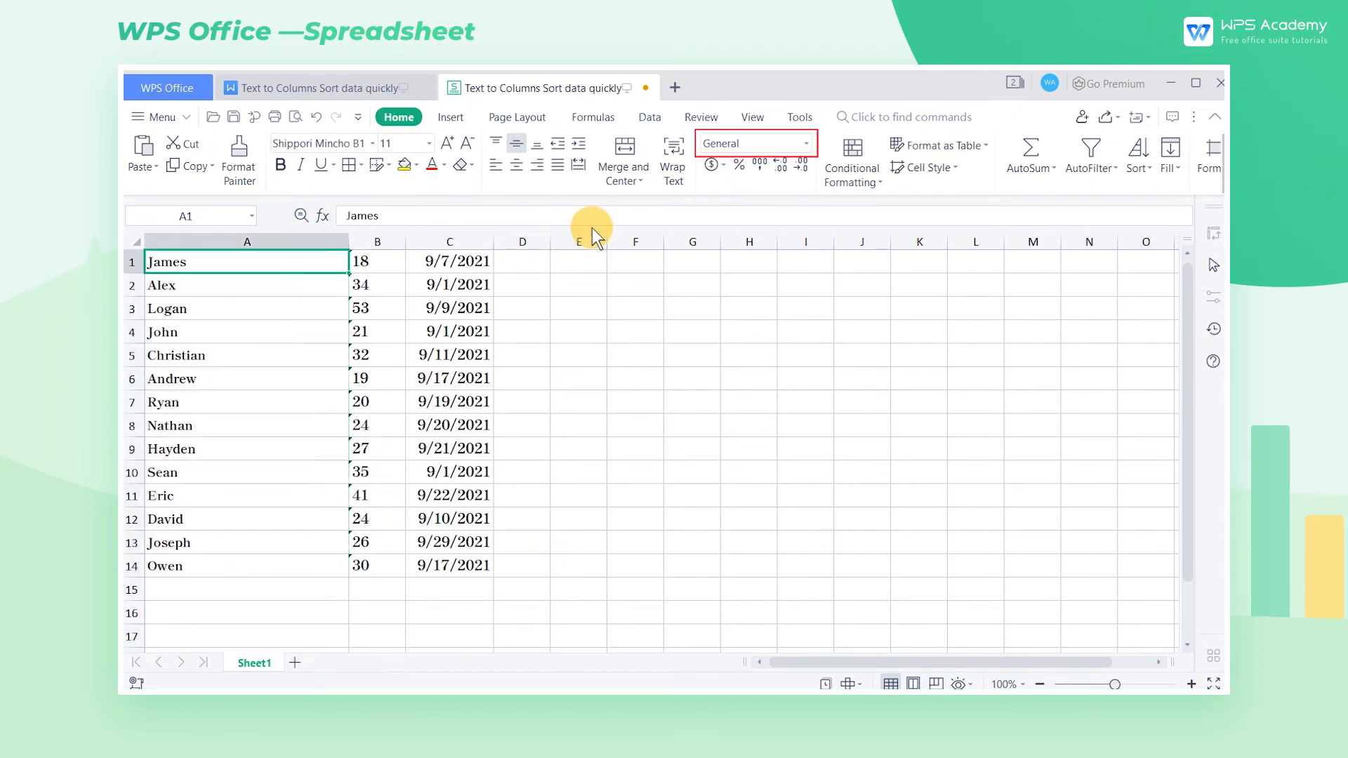
{"action": "left_click", "coordinate": [377, 261]}
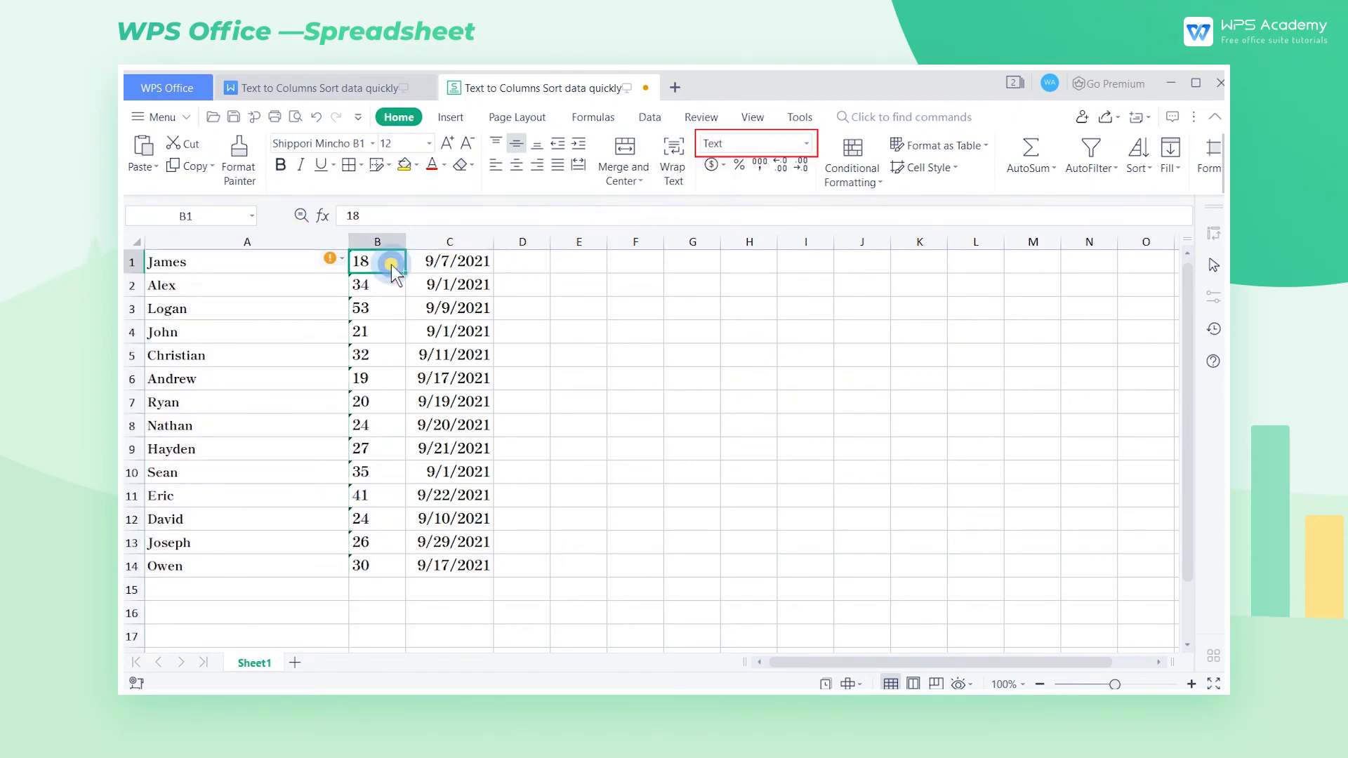